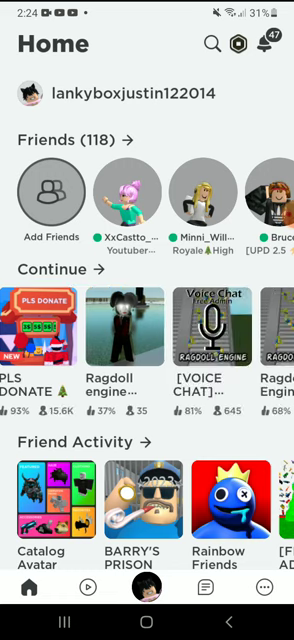
# Step: Scroll the Continue row left to find and open Bun Bun Girls HQ's details page
pyautogui.hscroll(-3)
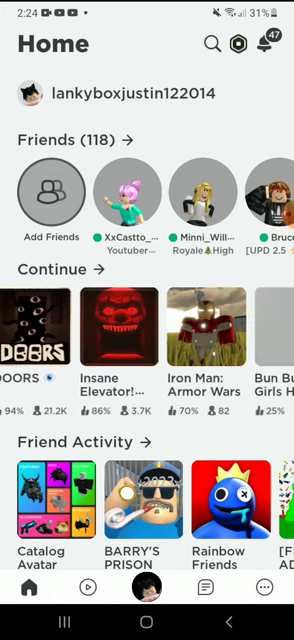
pyautogui.hscroll(-3)
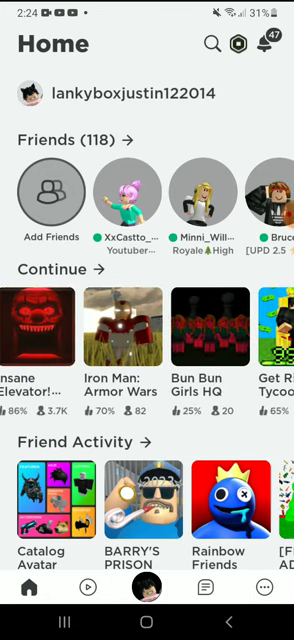
pyautogui.hscroll(-3)
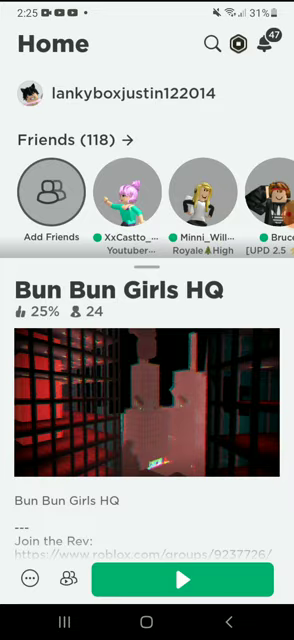
# Step: Join Bun Bun Girls HQ with the Play button, then bring up the leave prompt
pyautogui.click(183, 578)
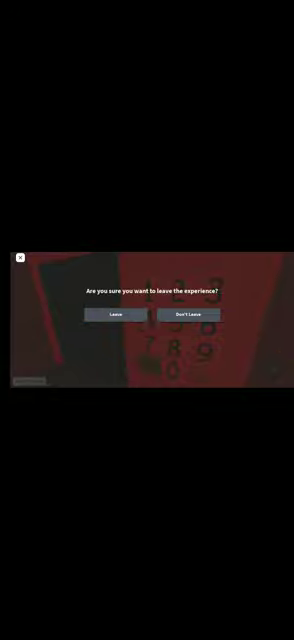
pyautogui.click(115, 314)
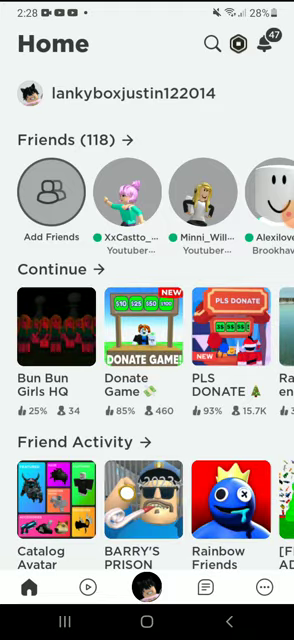
# Step: Scroll the Home feed and Continue row to locate and open Brookhaven RP
pyautogui.scroll(-3)
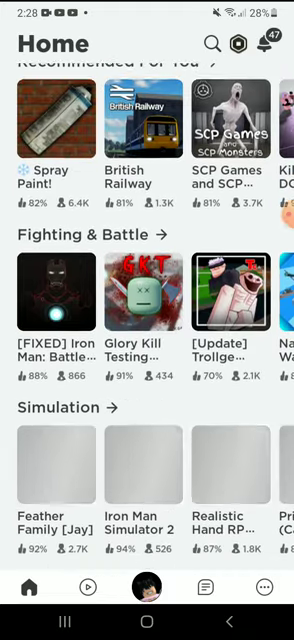
pyautogui.scroll(3)
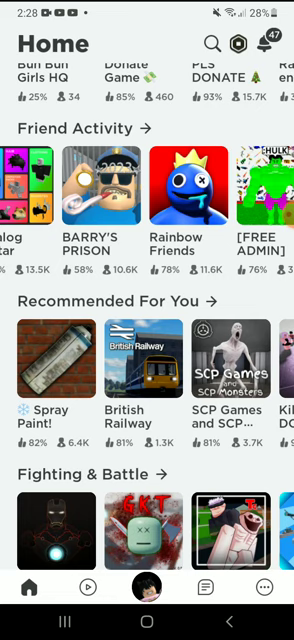
pyautogui.hscroll(-3)
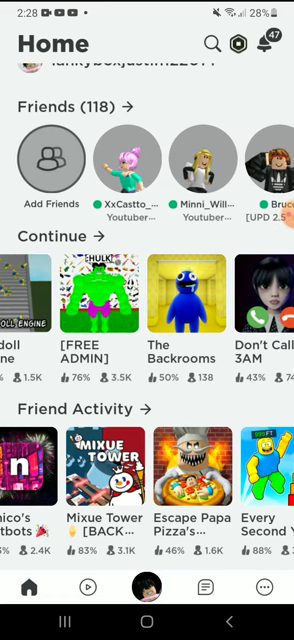
pyautogui.scroll(-3)
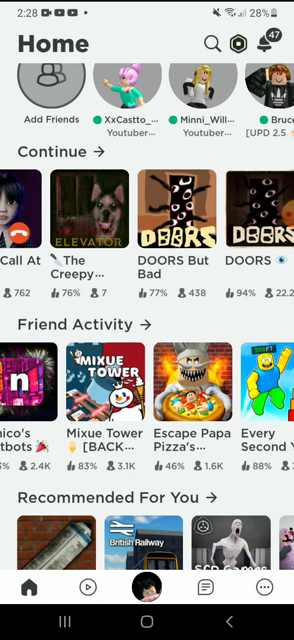
pyautogui.hscroll(-3)
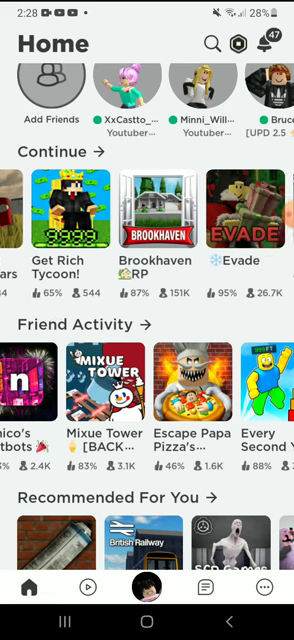
pyautogui.hscroll(-3)
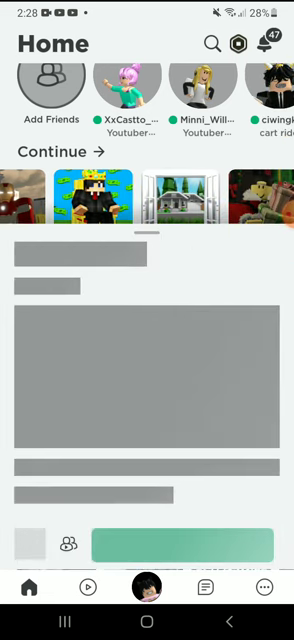
# Step: Launch Brookhaven RP from its details sheet and wait for the welcome screen
pyautogui.click(185, 205)
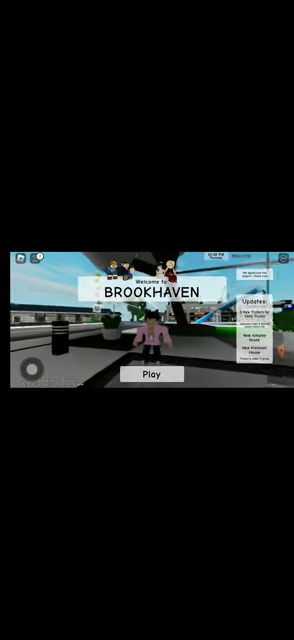
# Step: Enter Brookhaven and equip a black suit with tentacle-like limb accessories
pyautogui.click(147, 377)
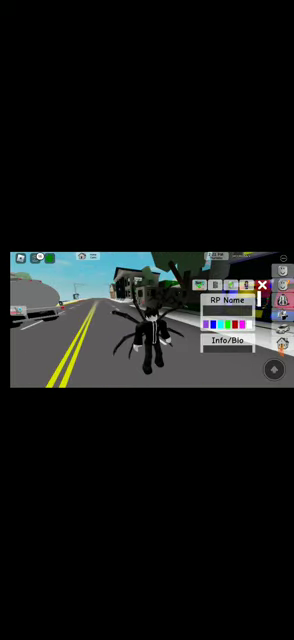
# Step: Set the red RP name 'Slenderman' and take an axe from Tools
pyautogui.click(230, 300)
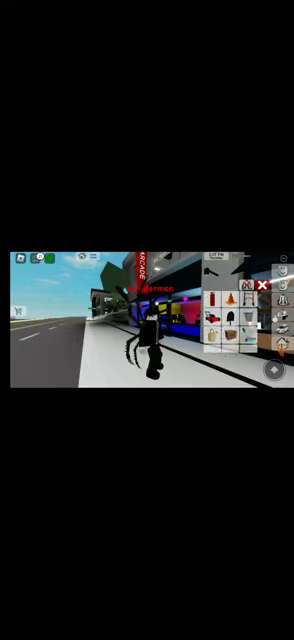
pyautogui.click(263, 291)
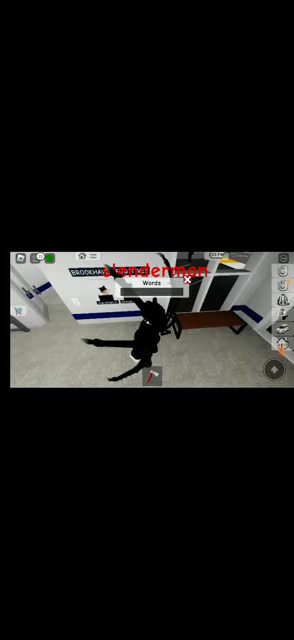
# Step: Walk into the building with the axe and activate the Words sign text box
pyautogui.click(147, 289)
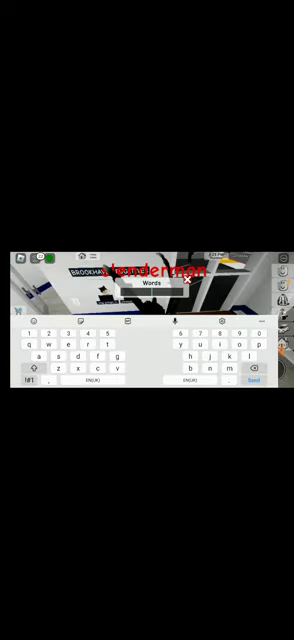